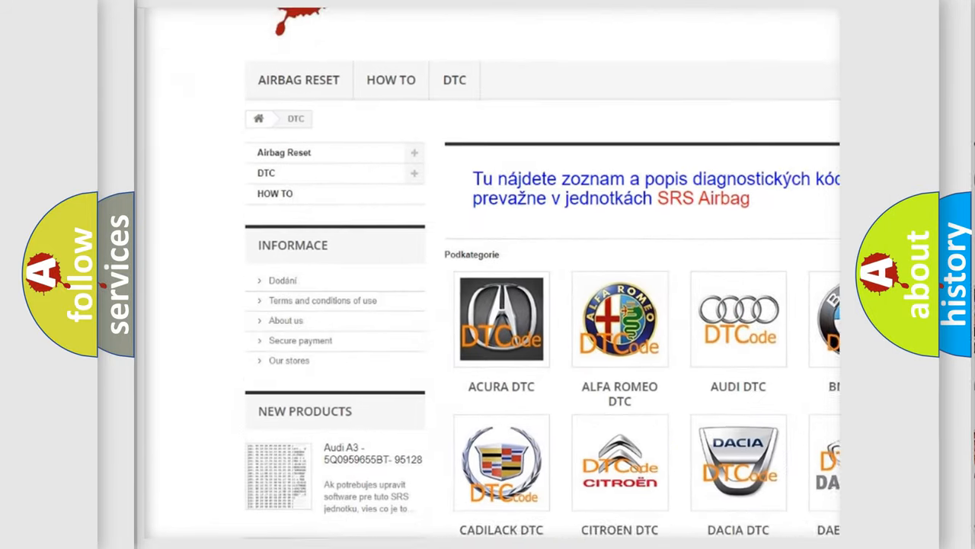
{"action": "scroll", "scroll_direction": "down", "scroll_amount": 3}
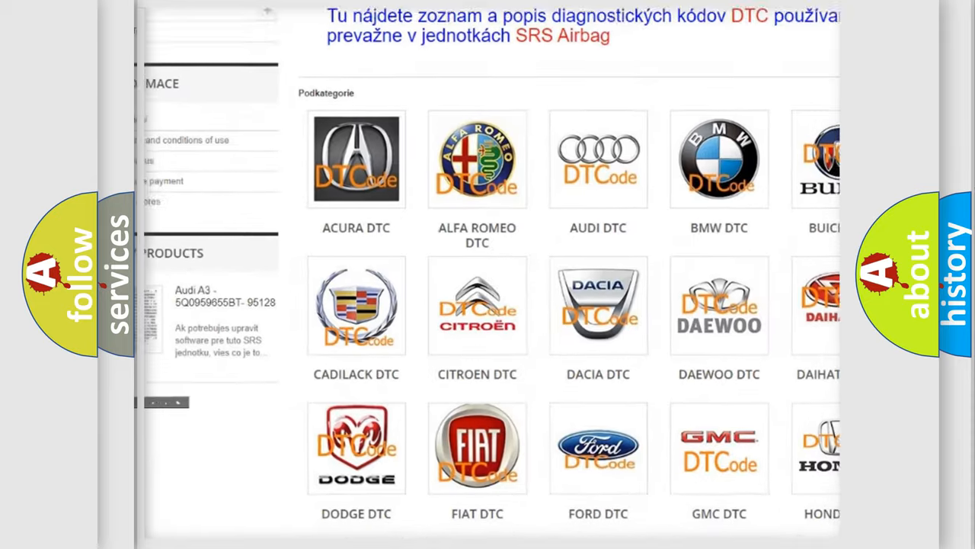
{"action": "scroll", "scroll_direction": "down", "scroll_amount": 3}
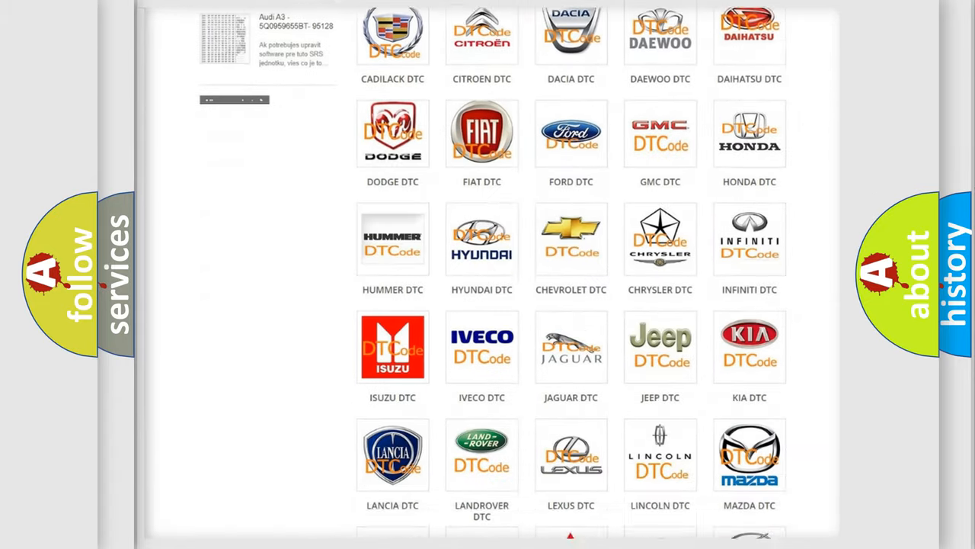
{"action": "scroll", "scroll_direction": "down", "scroll_amount": 3}
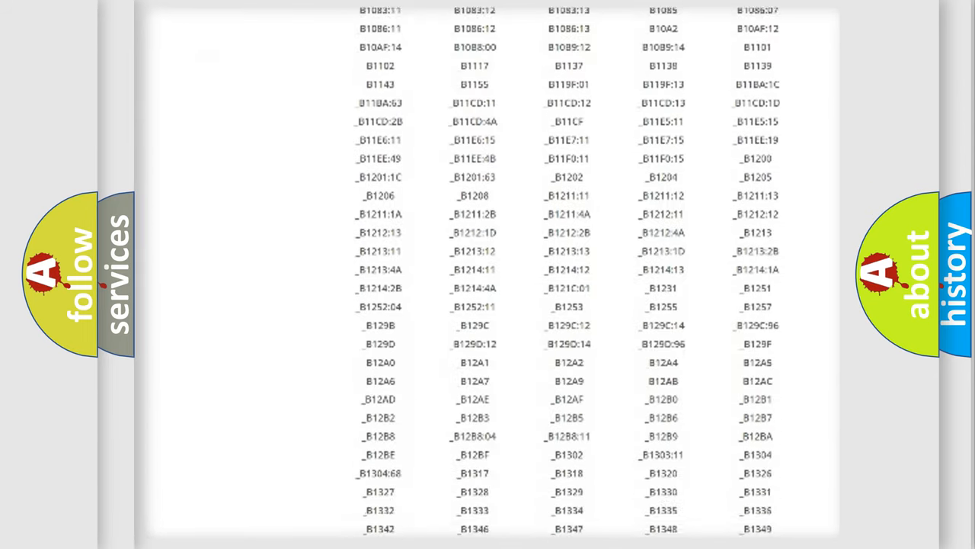
{"action": "scroll", "scroll_direction": "down", "scroll_amount": 3}
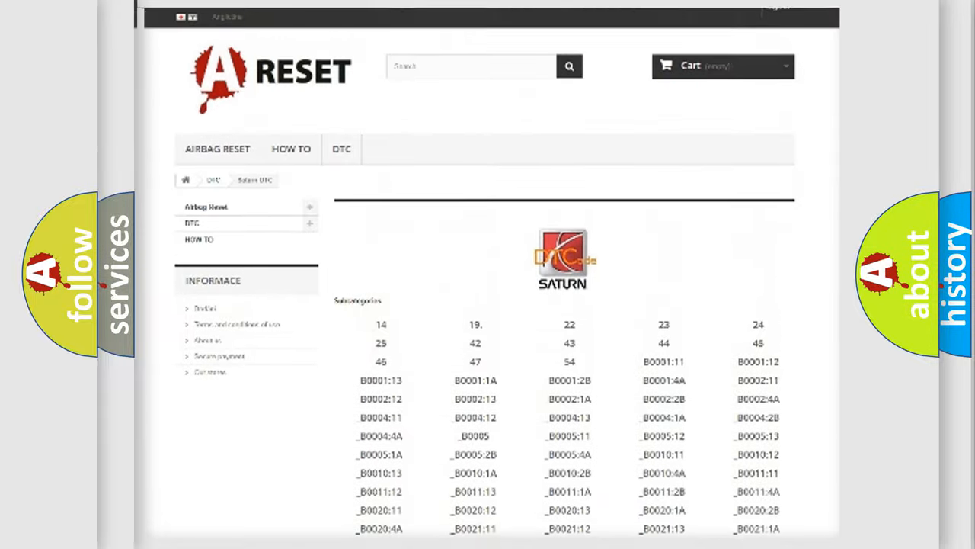
{"action": "scroll", "scroll_direction": "up", "scroll_amount": 3}
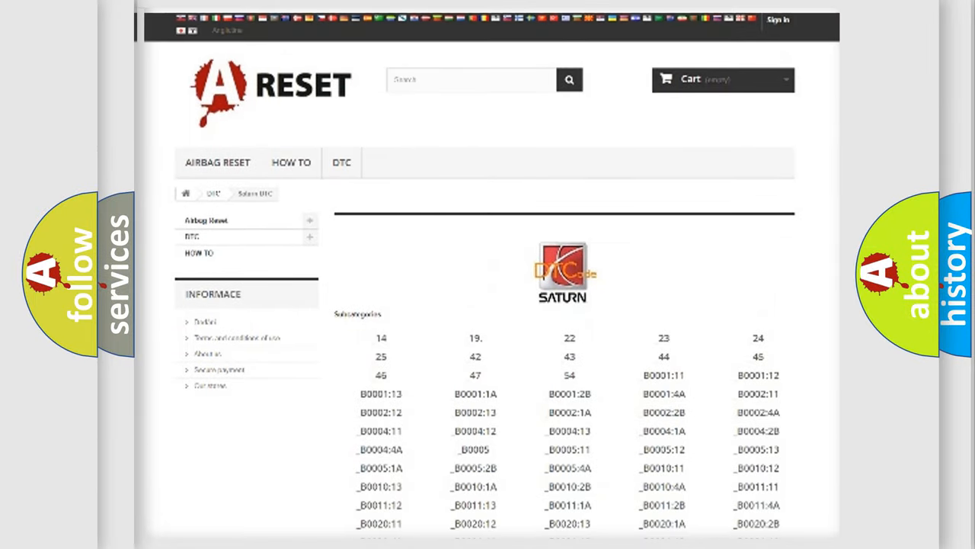